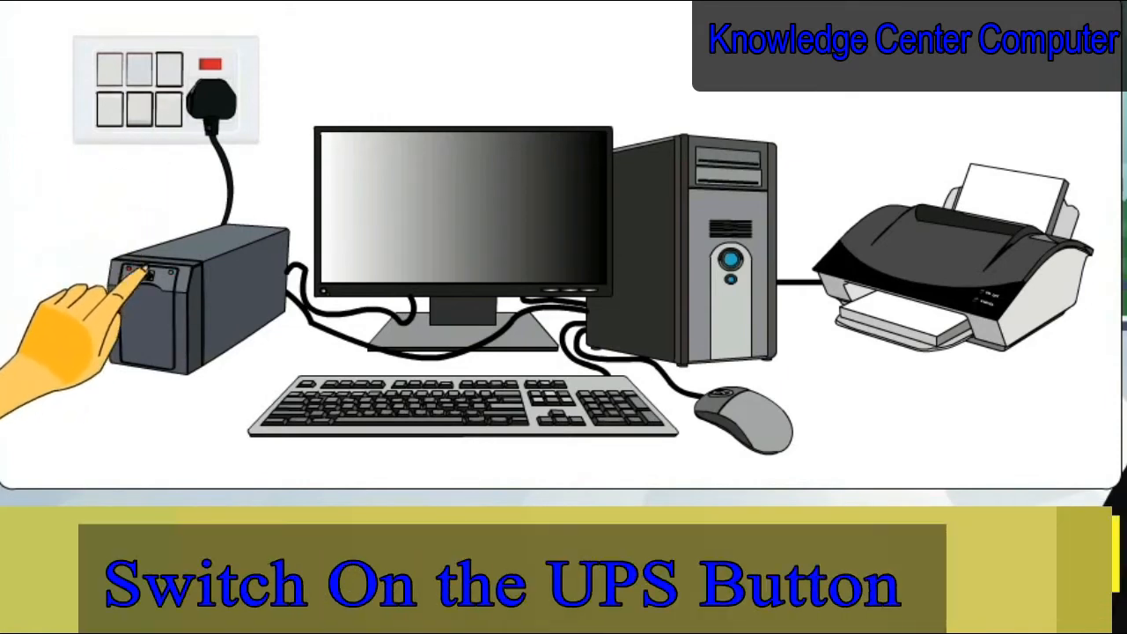
# Play the tutorial through the 'Switch On the UPS Button' animation.
pyautogui.click(141, 278)
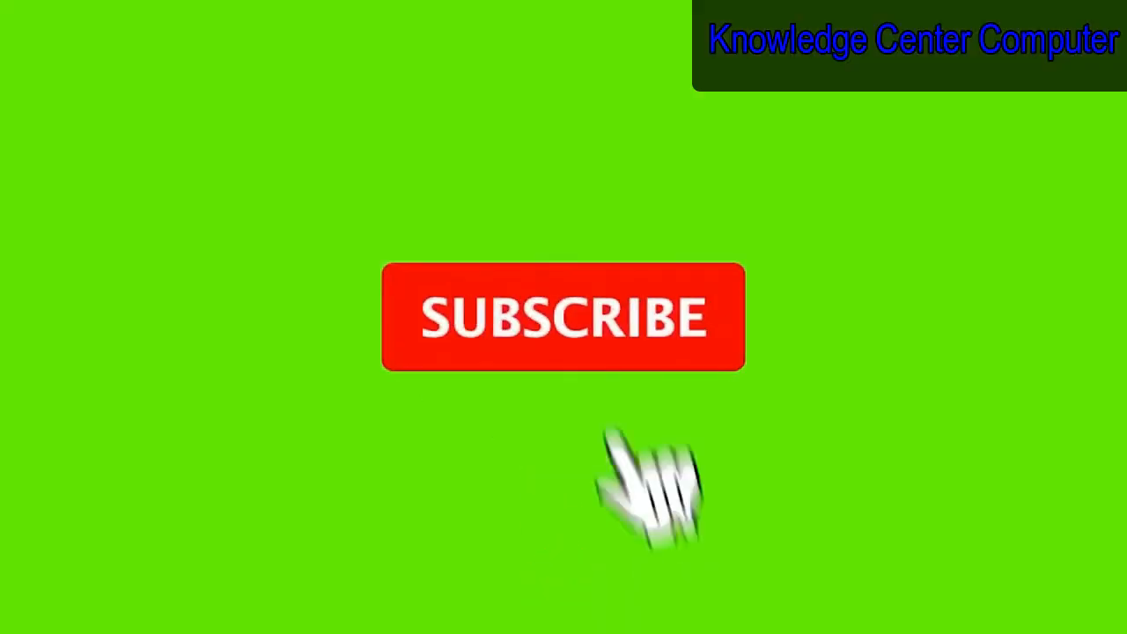
# Continue playback until the subscribe button reads SUBSCRIBED beside the bell.
pyautogui.click(563, 316)
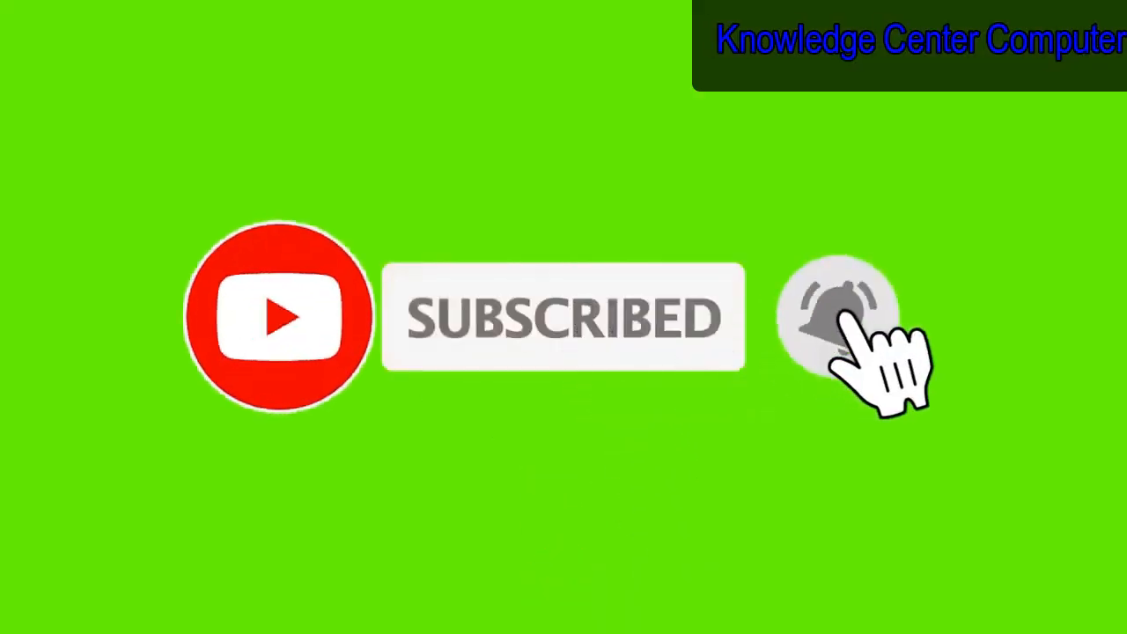